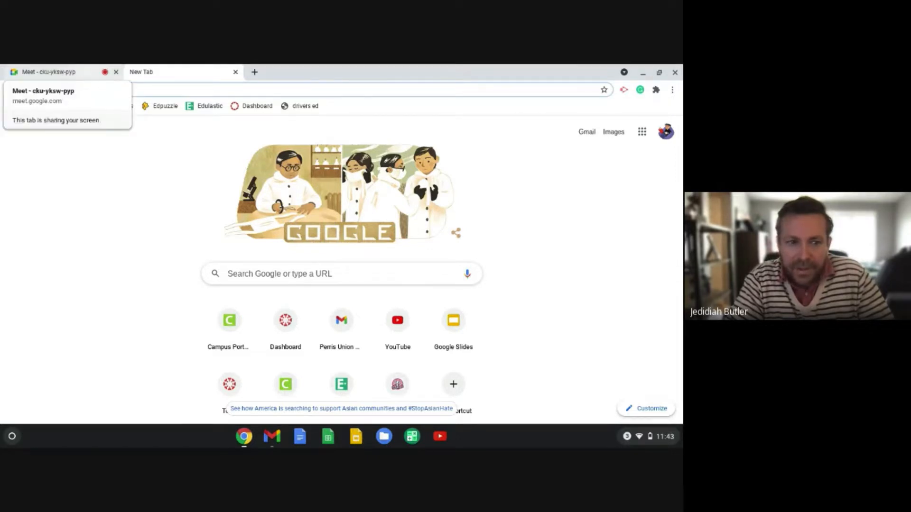
- Return to the Meet tab and follow the thrively.com/login link from the chat
left_click(44, 71)
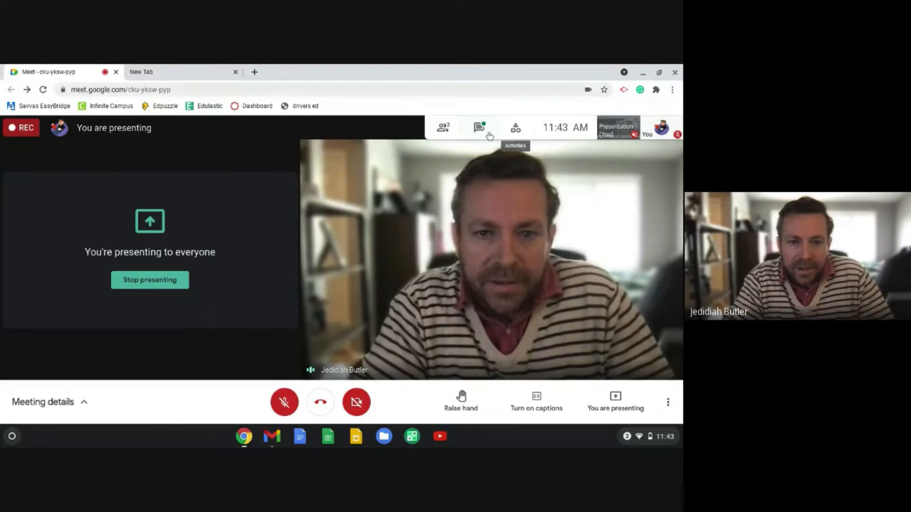
left_click(479, 127)
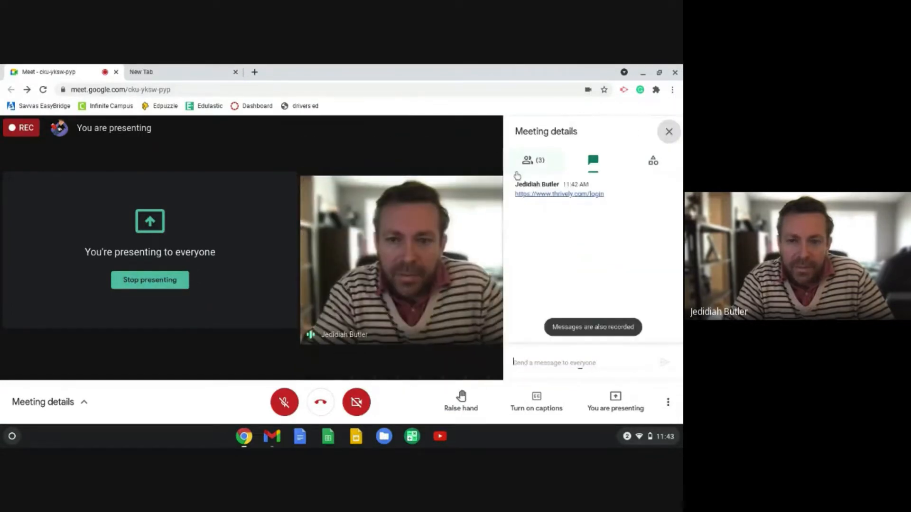
left_click(559, 194)
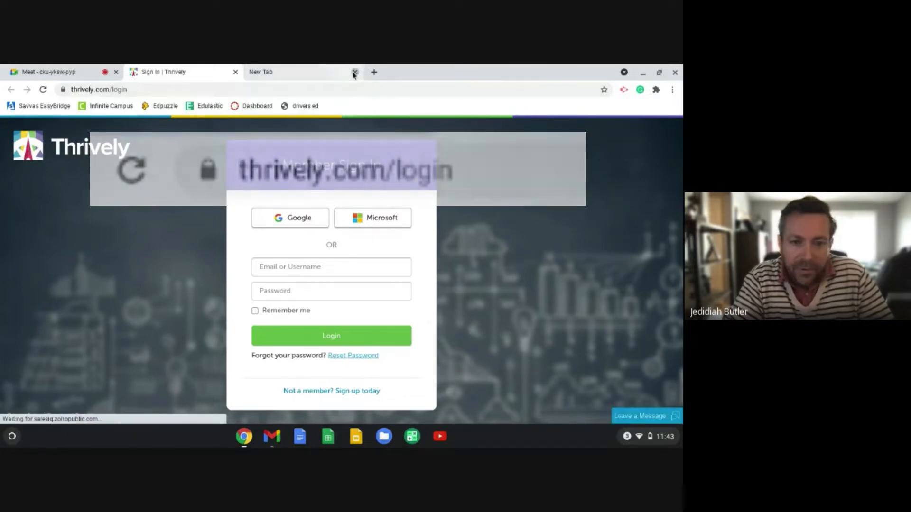
- Close the empty tab and choose Google sign-in on the Thrively Member Sign In form
left_click(354, 71)
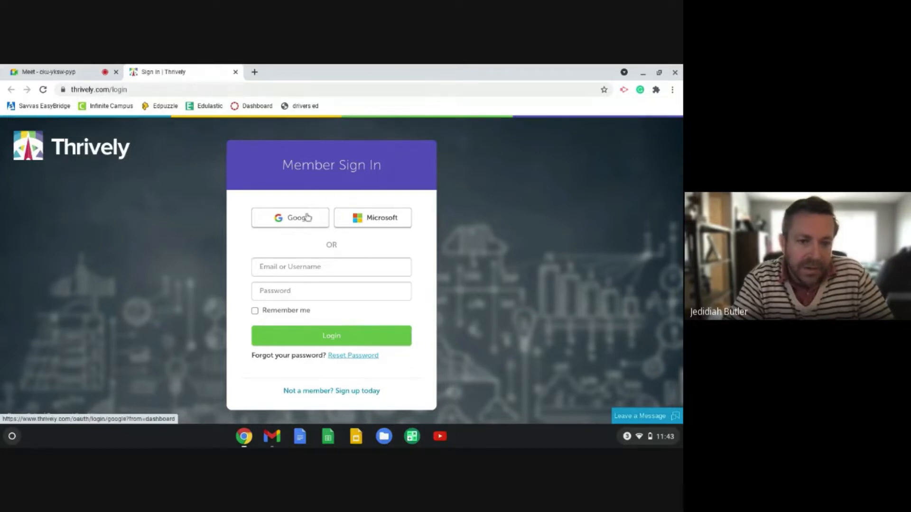
left_click(291, 217)
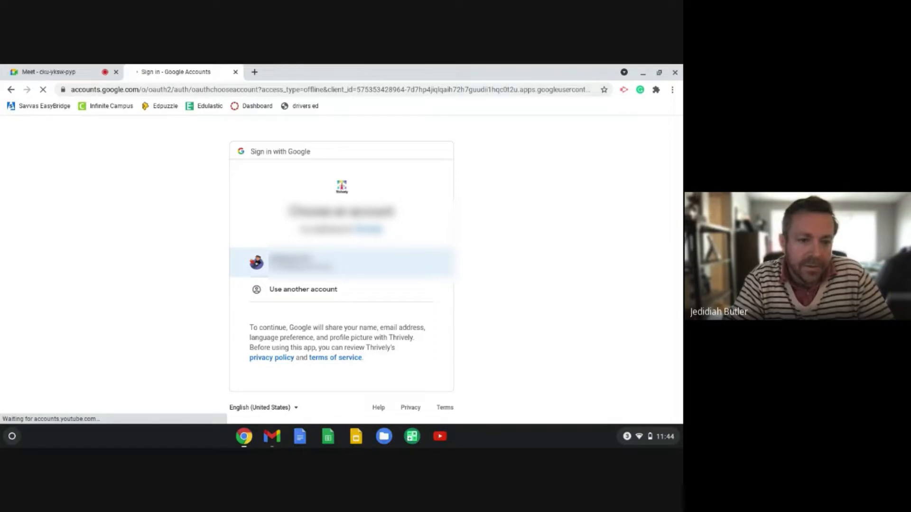
- Pick the Google account and allow Thrively access on the consent page
left_click(341, 263)
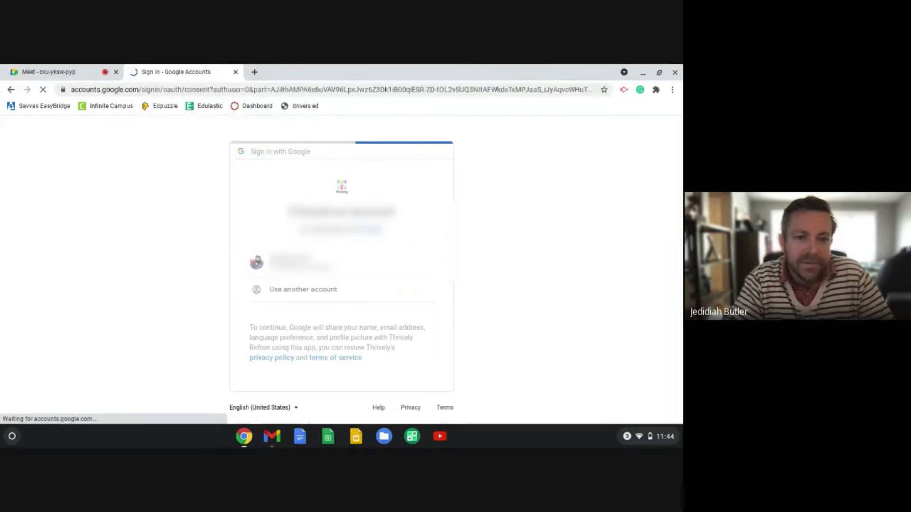
left_click(301, 262)
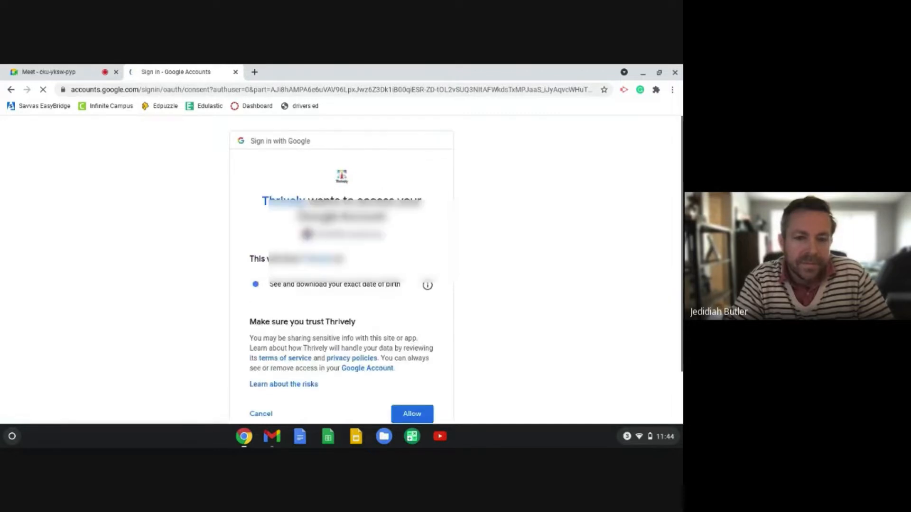
scroll("down", 3)
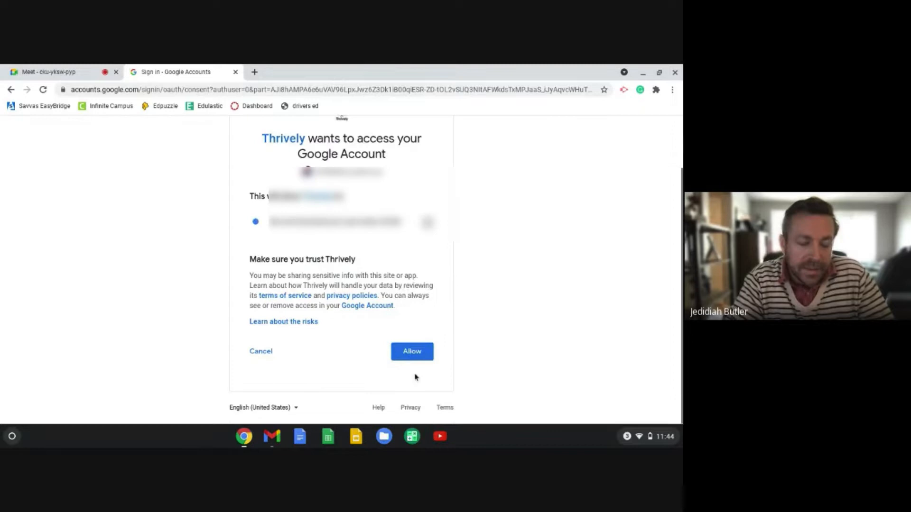
mouse_move(393, 379)
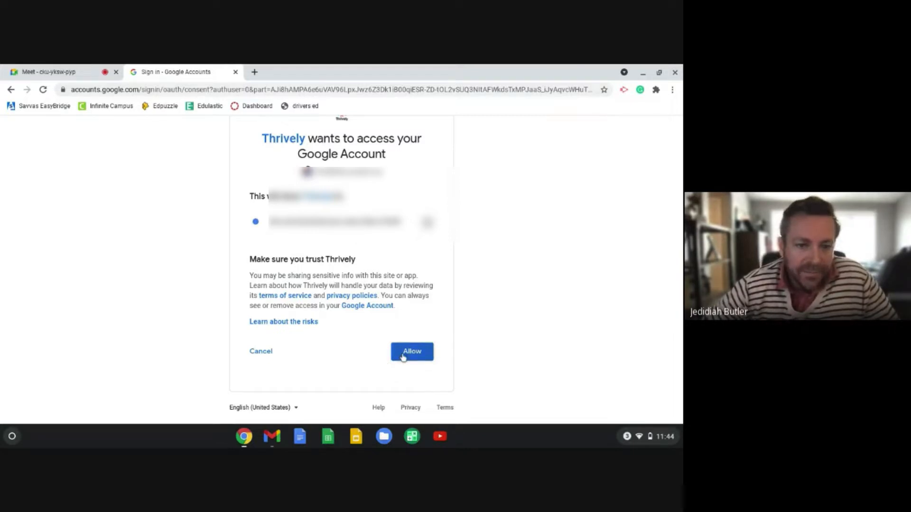
left_click(411, 351)
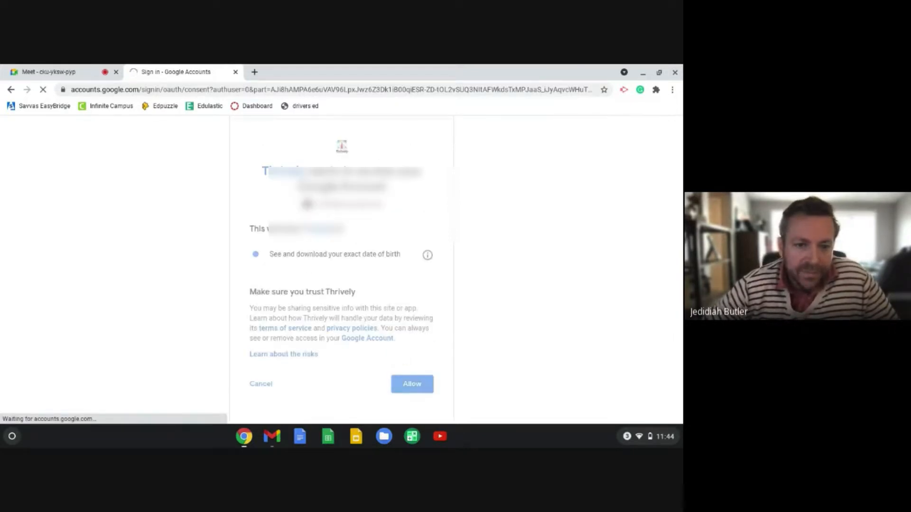
left_click(411, 385)
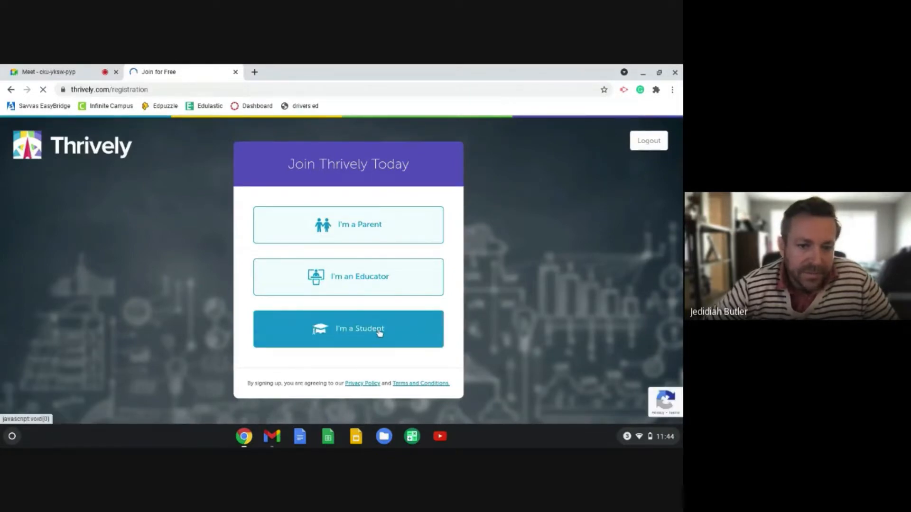
- Register as a student, re-pick the Google account and choose I'm a Student again
left_click(349, 329)
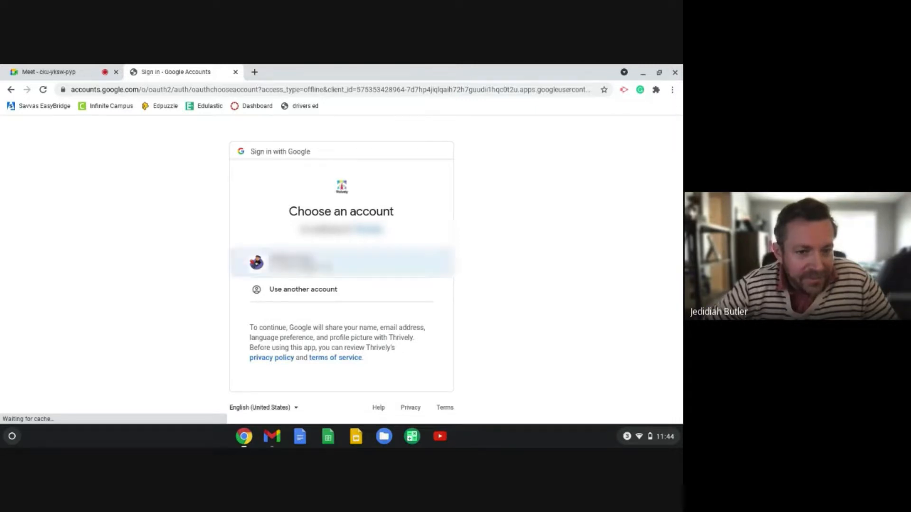
left_click(341, 262)
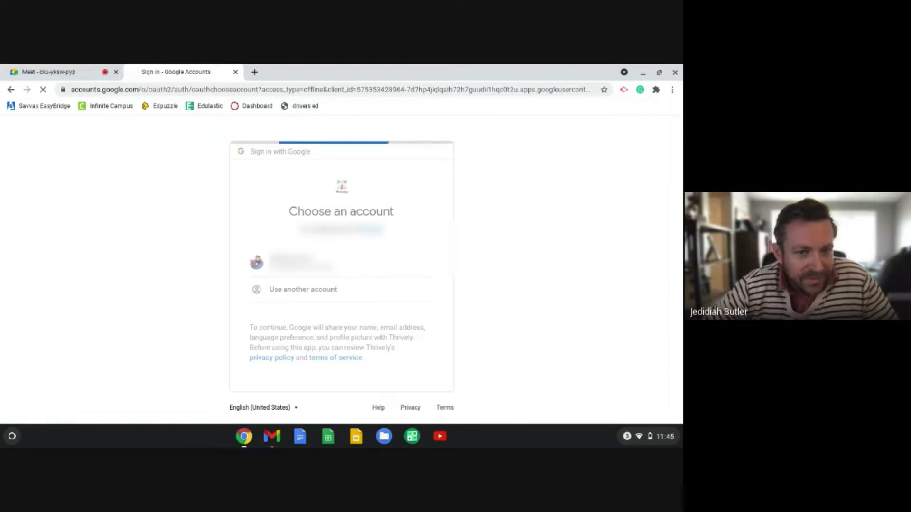
left_click(301, 263)
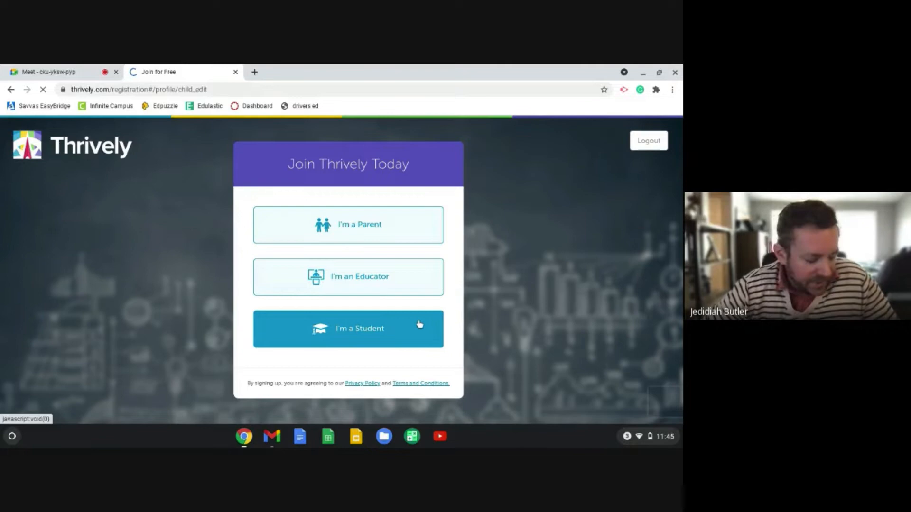
left_click(348, 329)
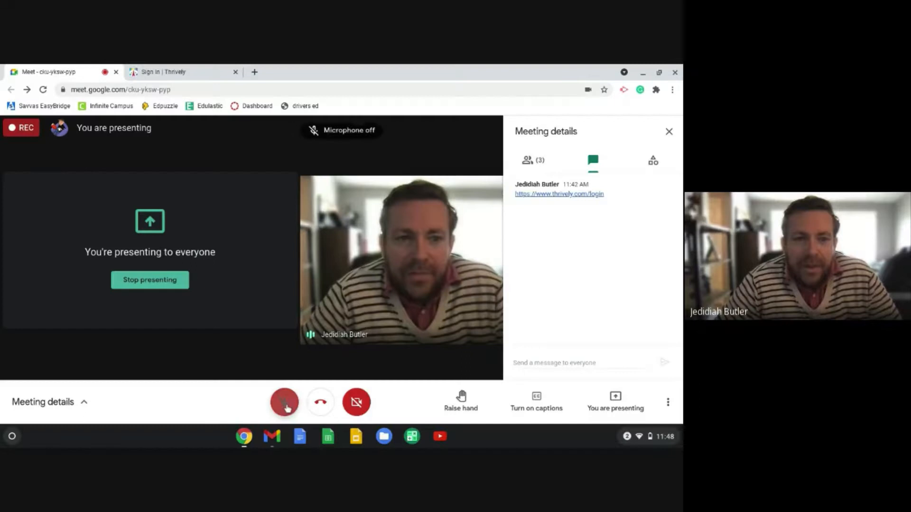
- Mute the meeting mic and search 'clear' in a new tab to reach Clear browsing data
left_click(284, 402)
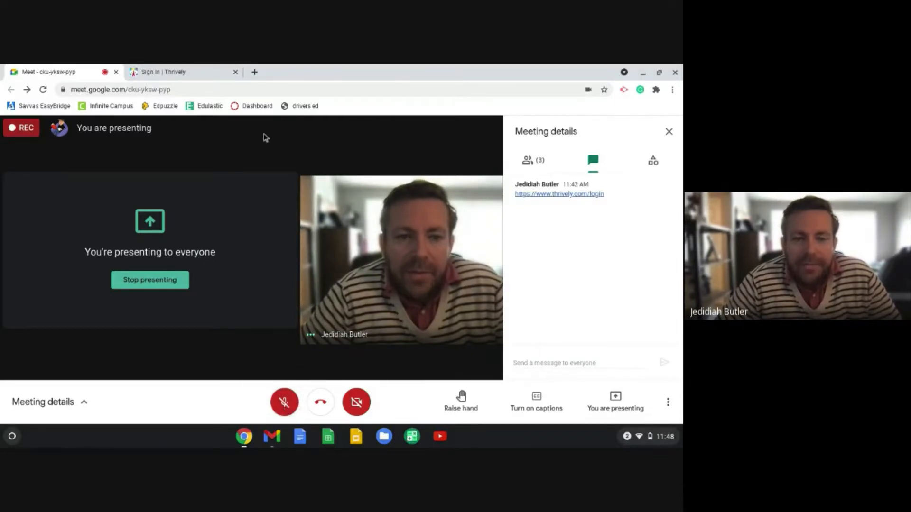
left_click(254, 71)
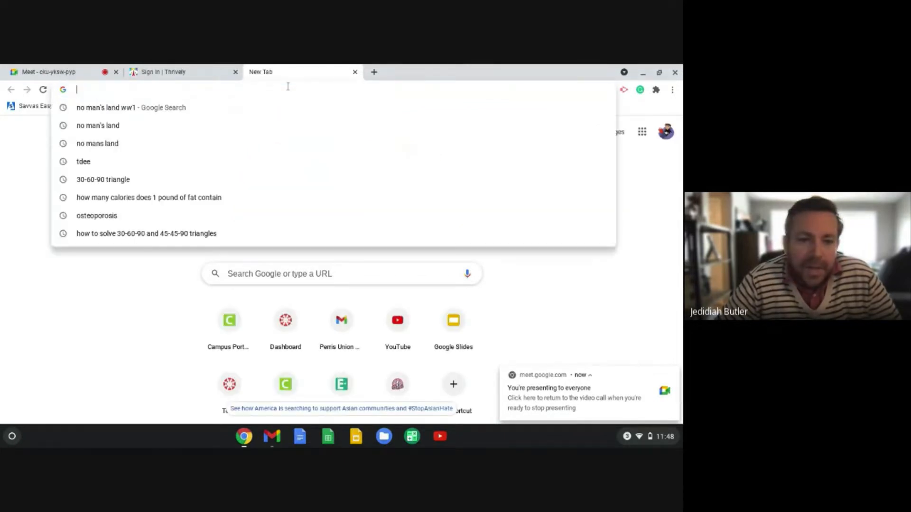
type("c")
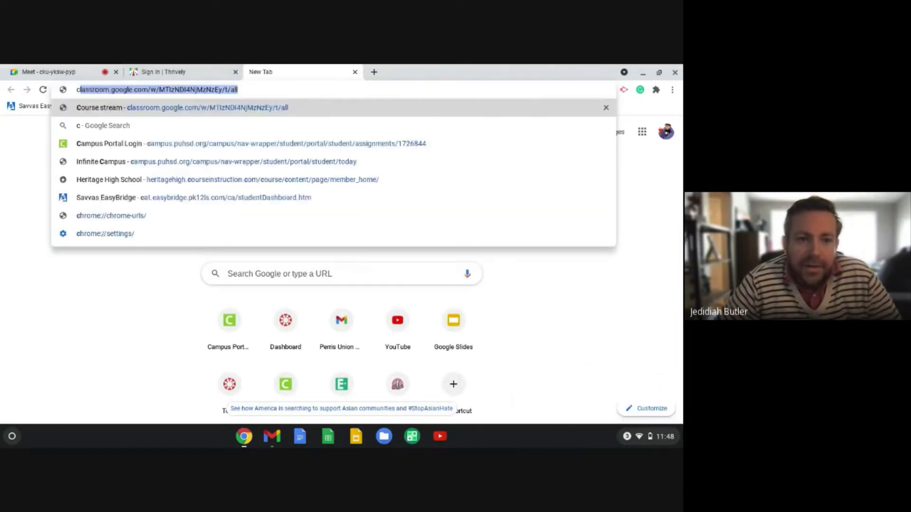
type("clearBrowserData")
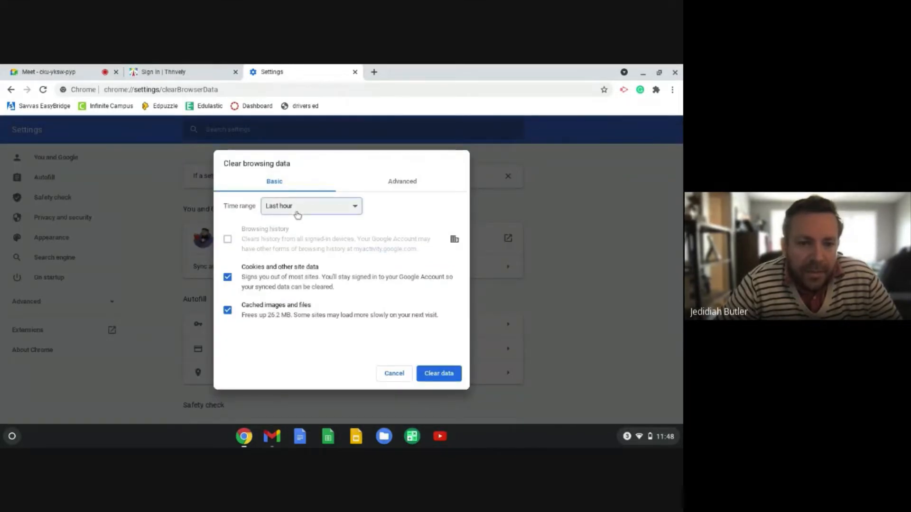
- Set the clear browsing data time range to All time
left_click(312, 206)
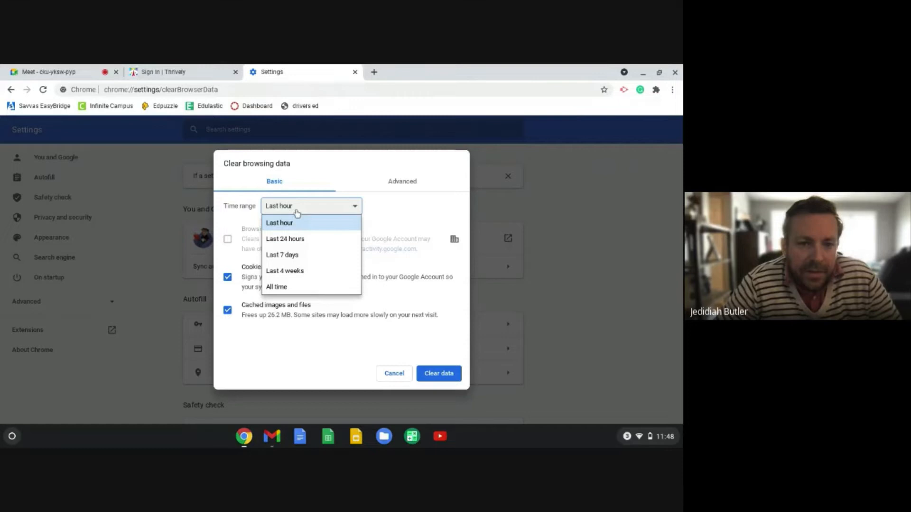
left_click(279, 222)
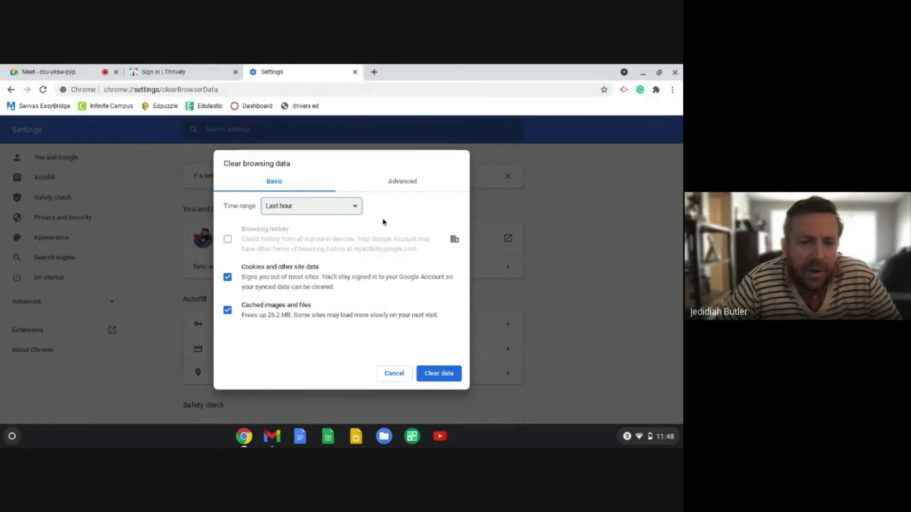
left_click(311, 206)
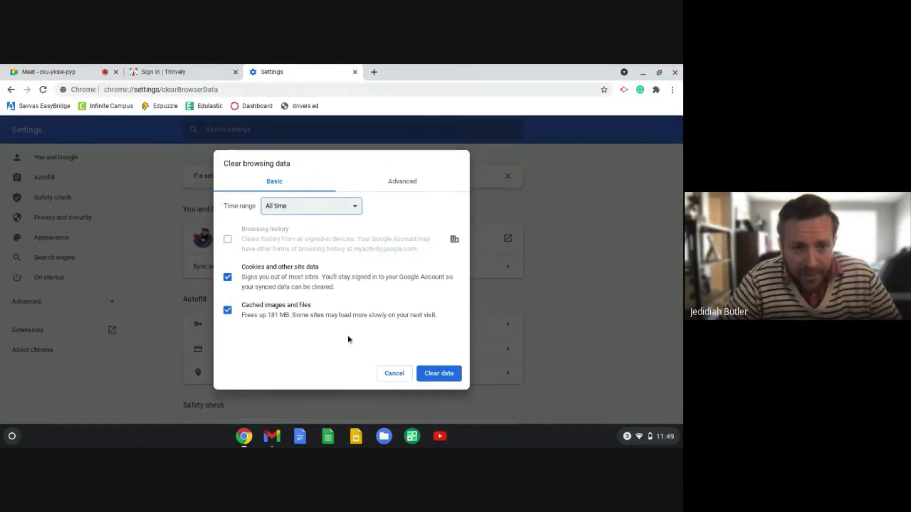
mouse_move(395, 351)
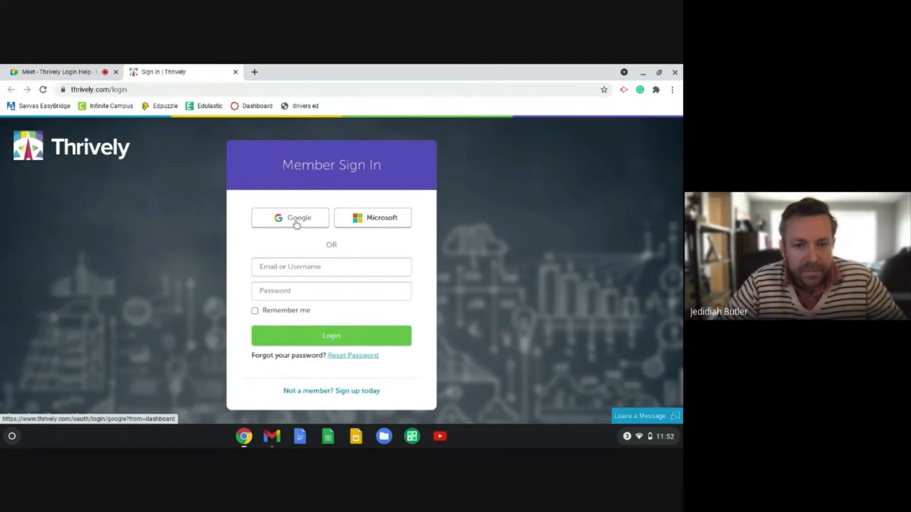
- Sign in to Thrively with the Google account and register as a student
left_click(290, 217)
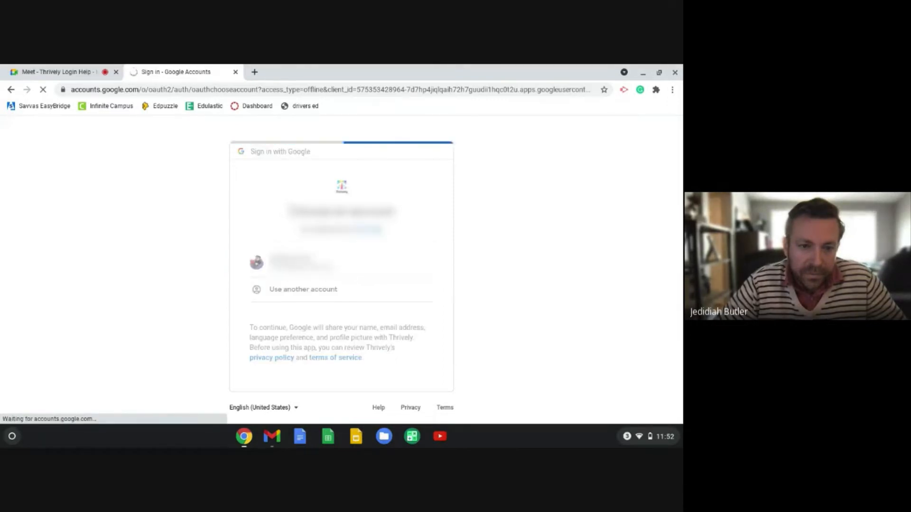
left_click(301, 263)
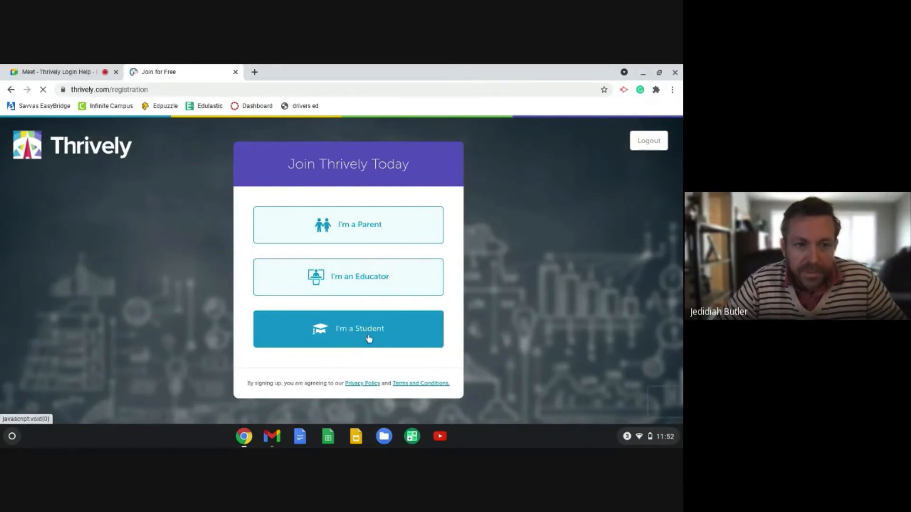
left_click(348, 328)
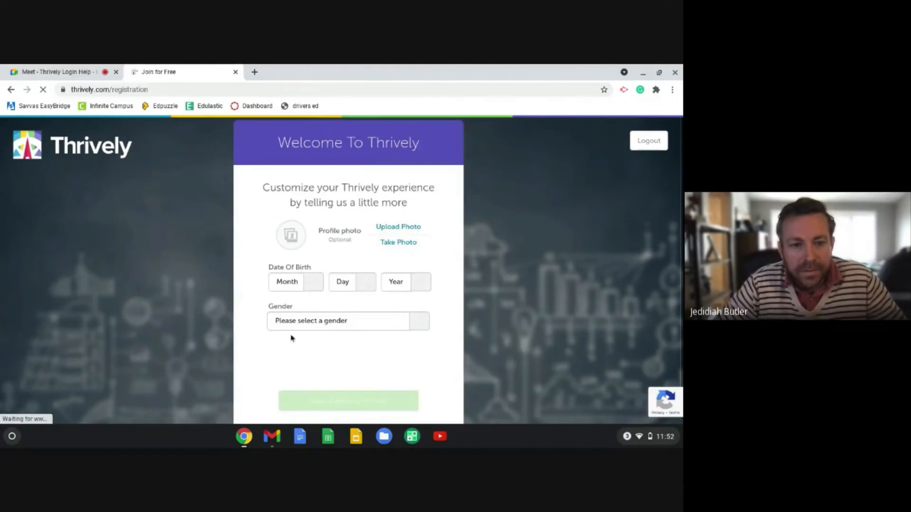
mouse_move(287, 358)
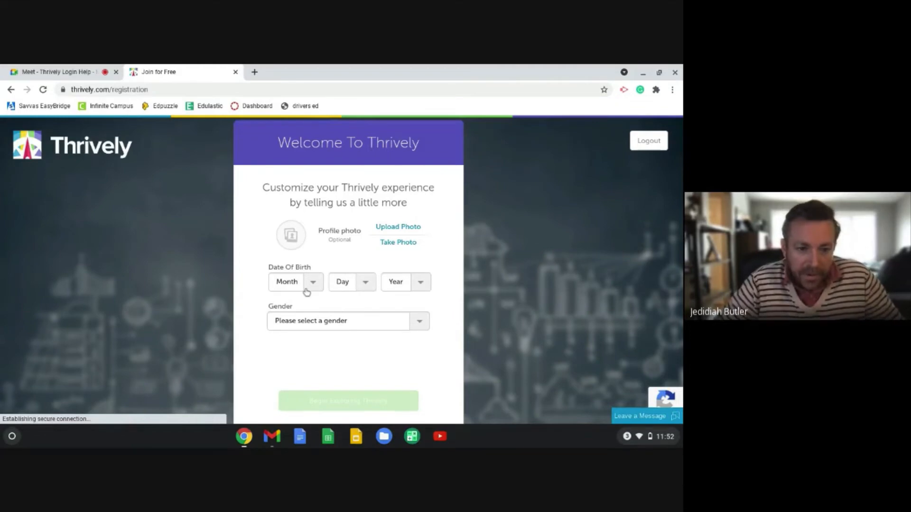
- Fill in the birthdate and gender and submit via Begin Exploring Thrively
left_click(295, 282)
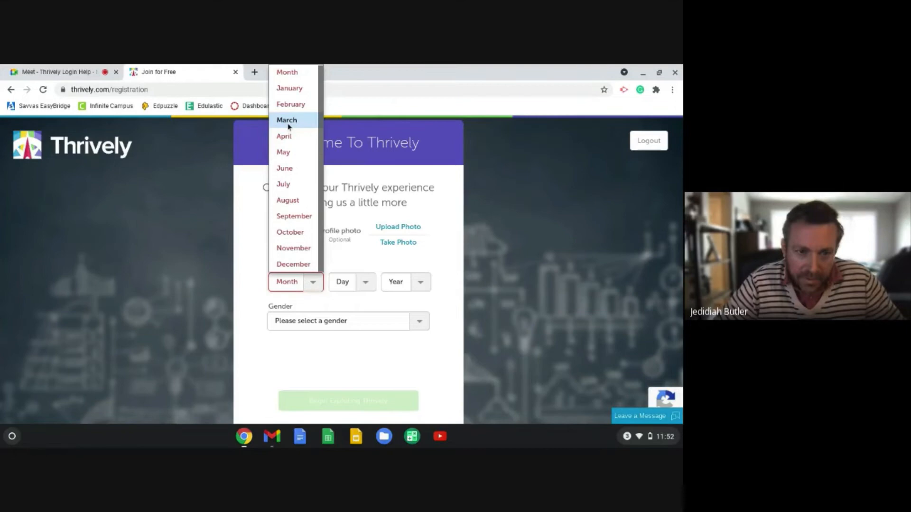
mouse_move(283, 152)
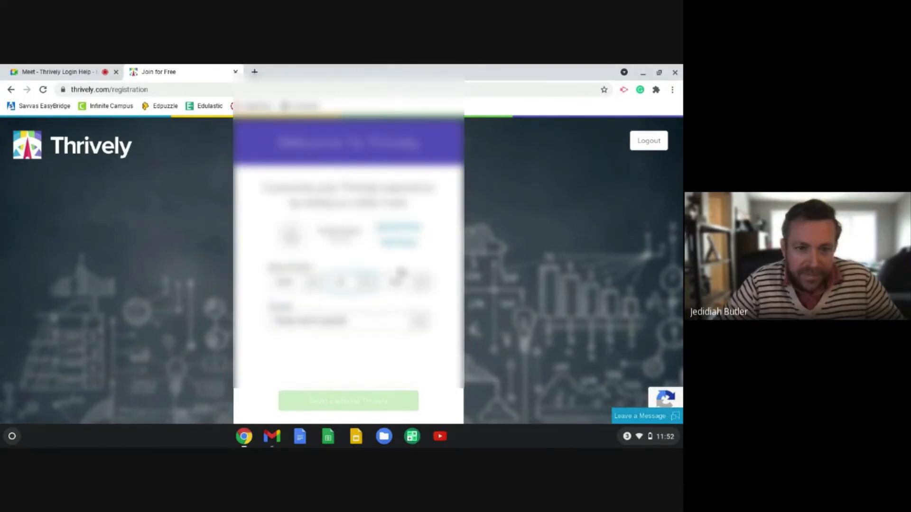
left_click(398, 282)
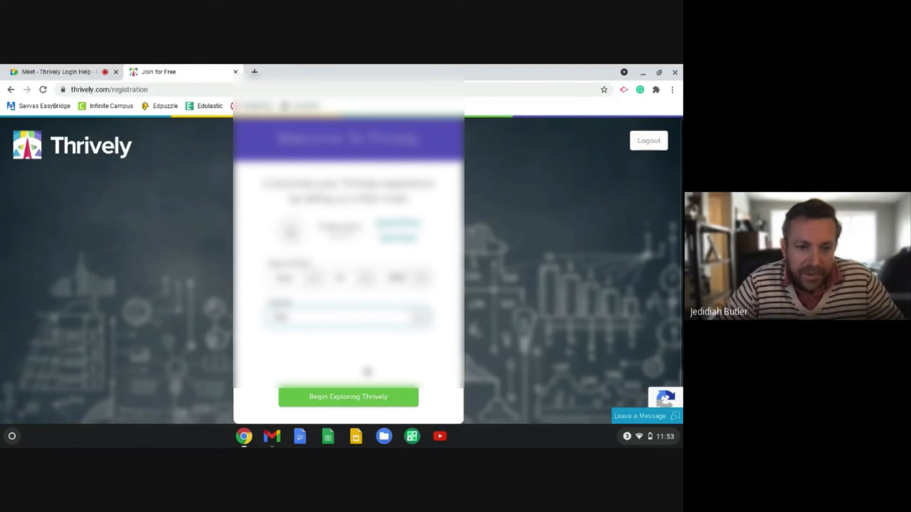
left_click(348, 397)
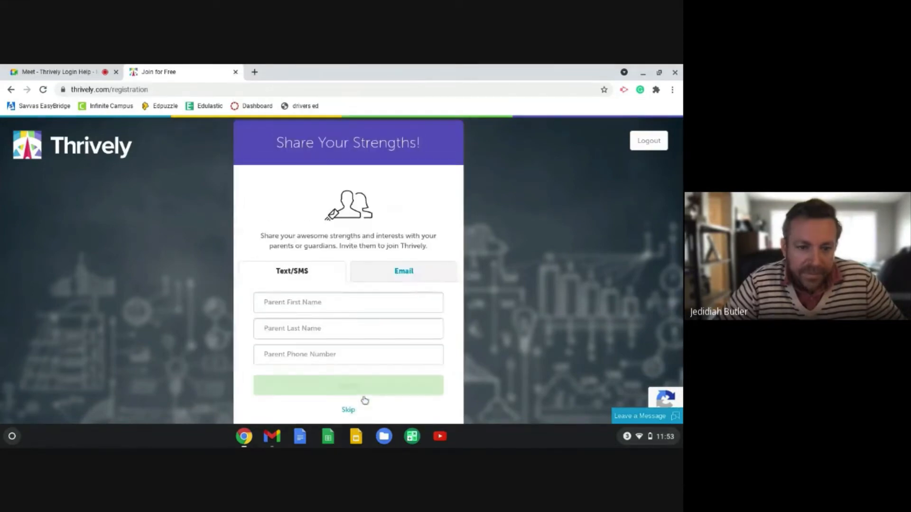
mouse_move(484, 313)
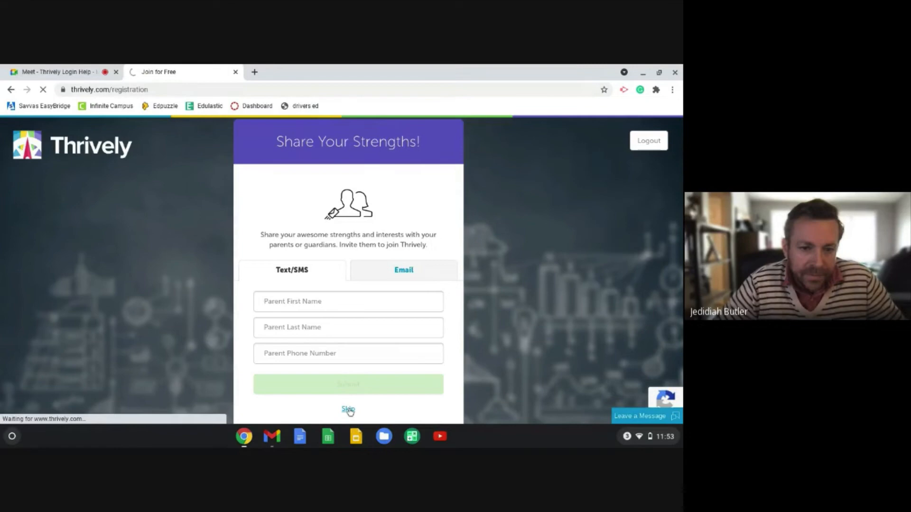
- Skip the parent or guardian invitation
left_click(348, 408)
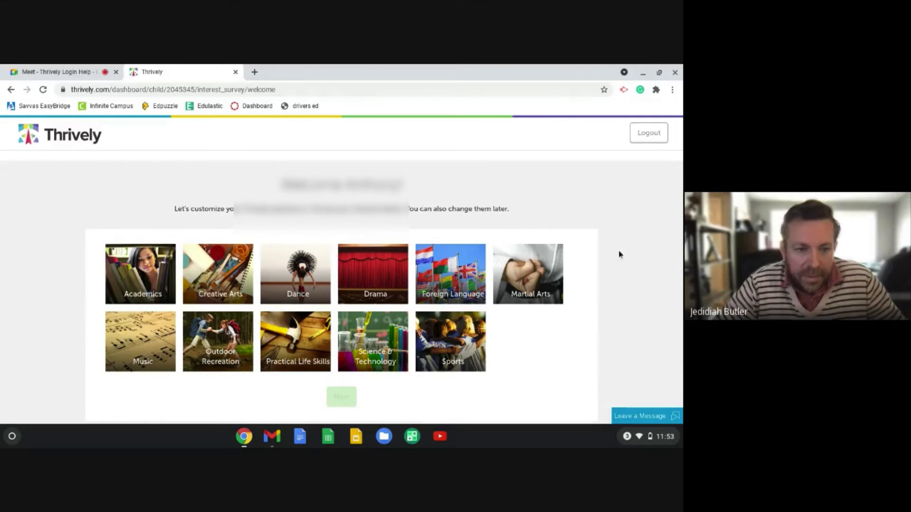
mouse_move(611, 324)
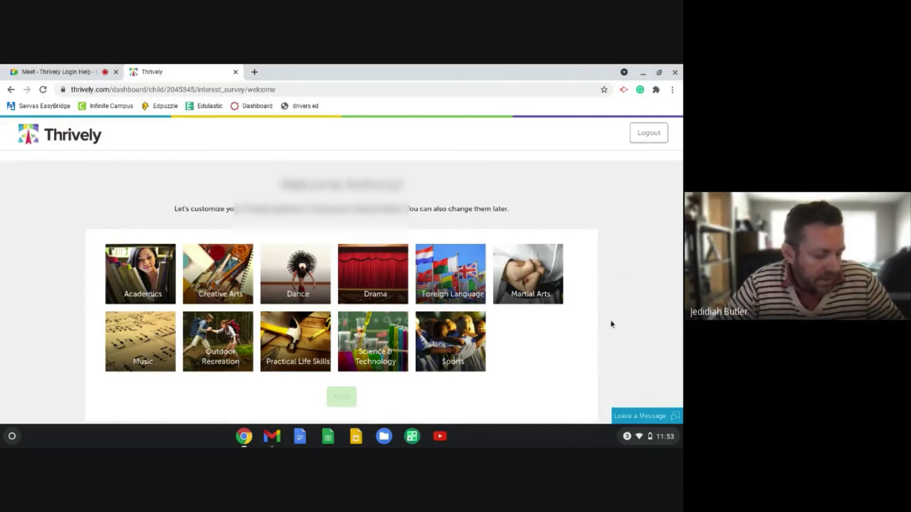
- Select Outdoor Recreation, Practical Life Skills, Science & Technology and Sports, then continue
left_click(449, 341)
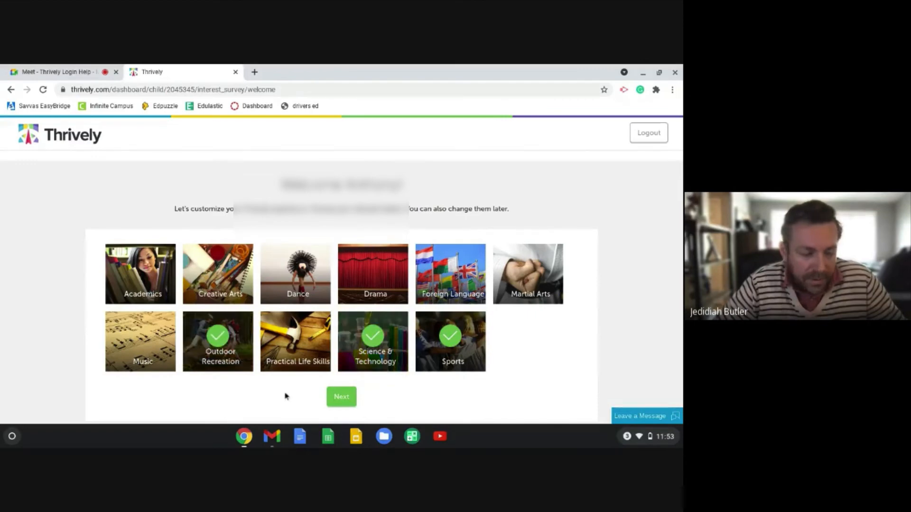
left_click(295, 341)
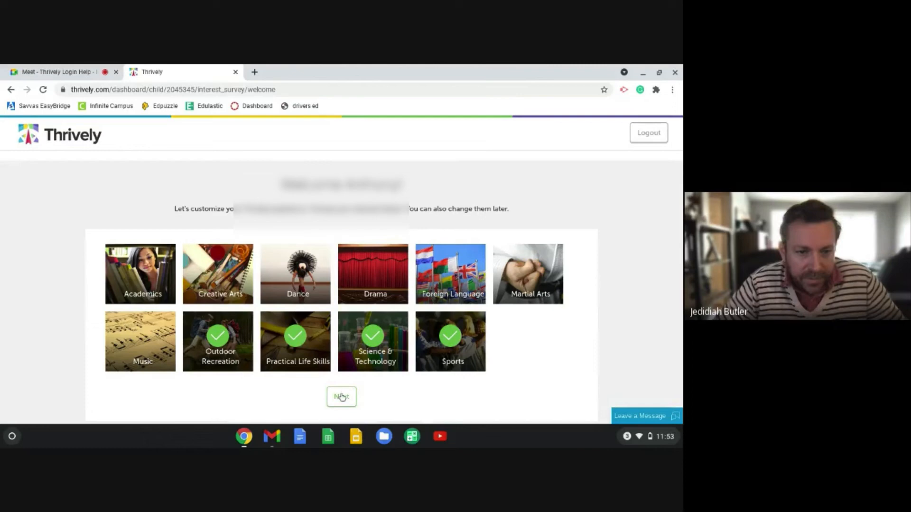
left_click(341, 397)
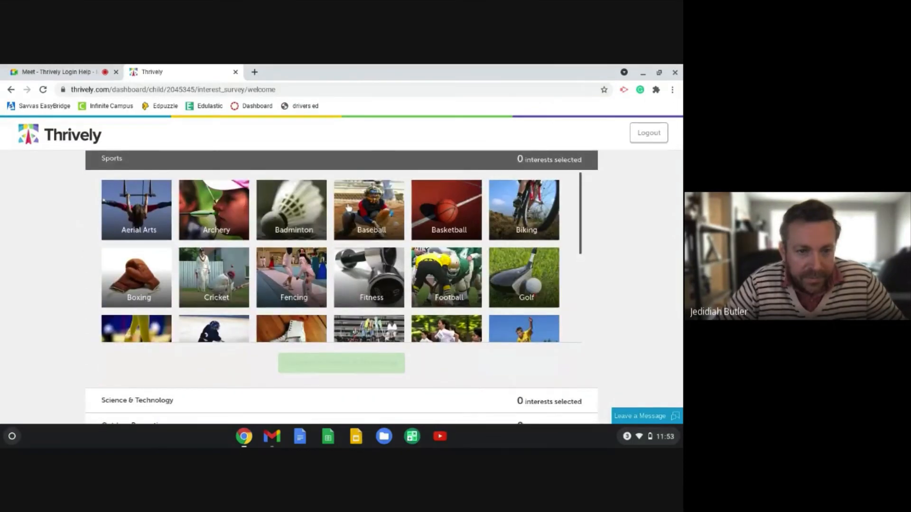
- Choose Cricket, Physical & Life Sciences, an Outdoor Recreation interest and Safety & First Aid, then submit
scroll("down", 3)
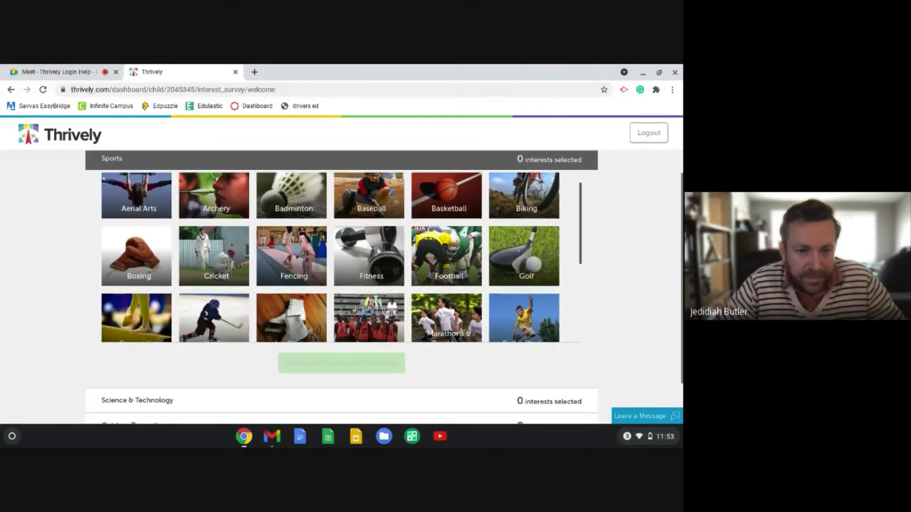
scroll("down", 3)
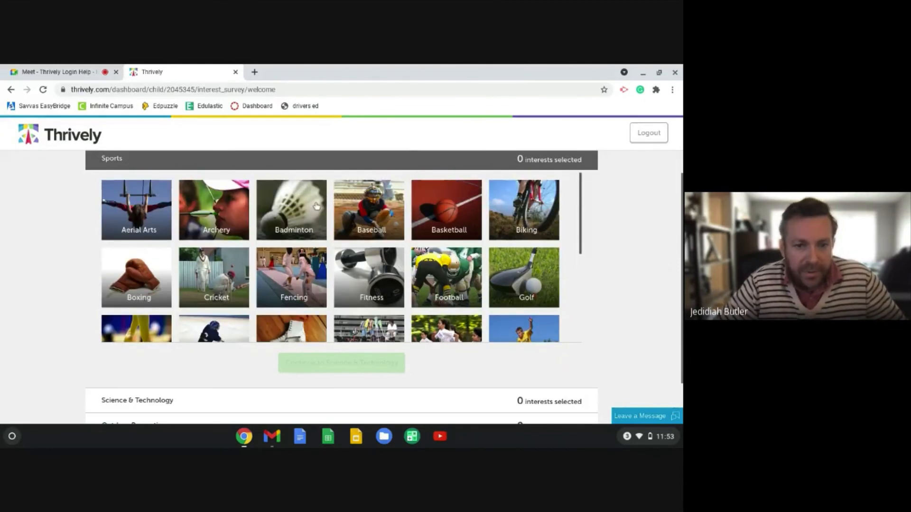
left_click(215, 277)
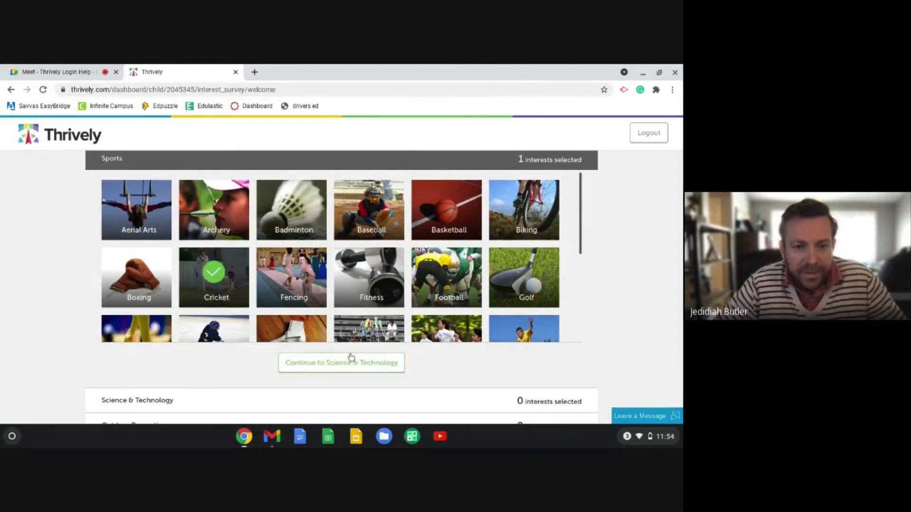
left_click(341, 363)
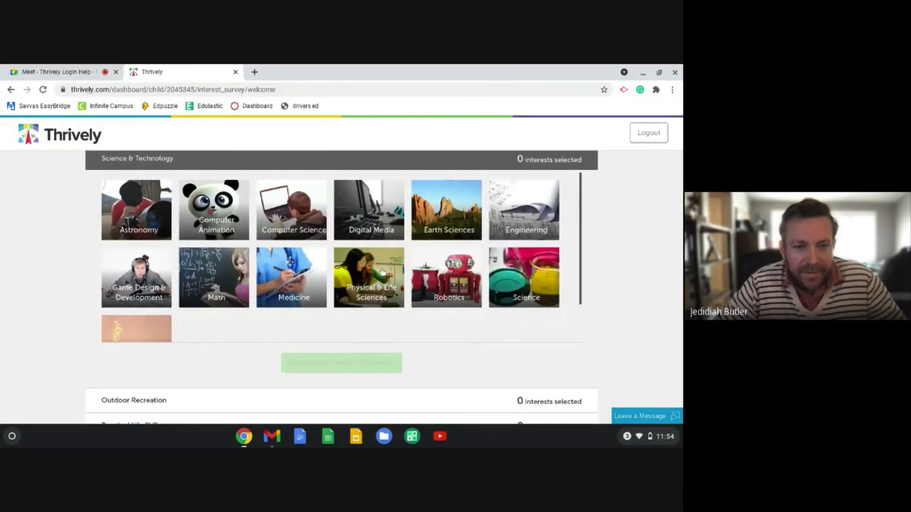
left_click(369, 277)
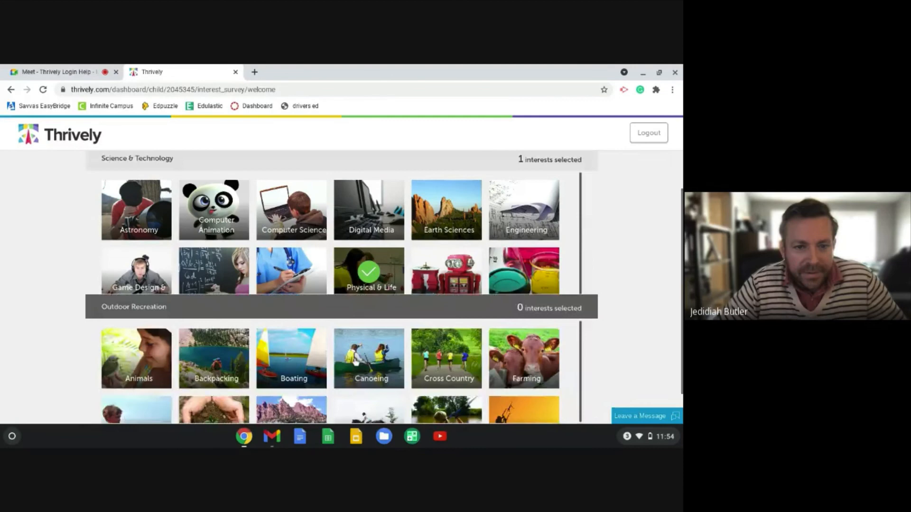
scroll("down", 3)
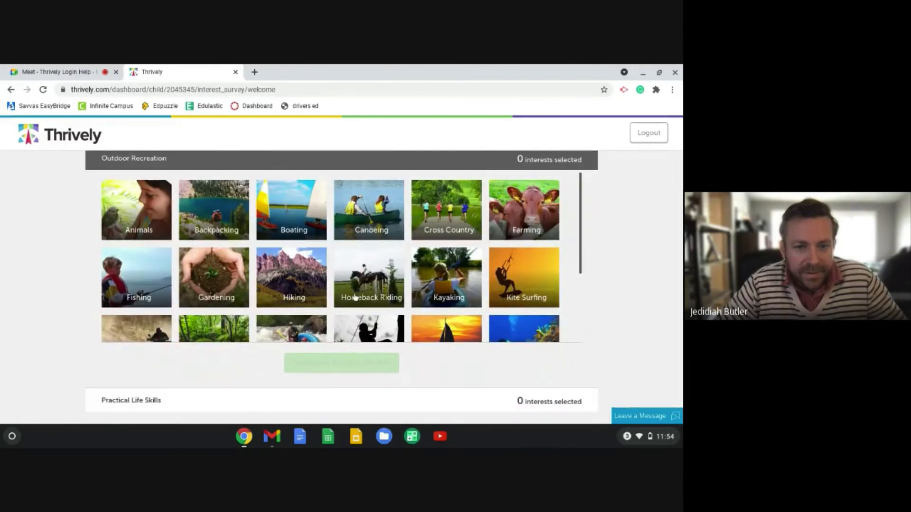
left_click(291, 277)
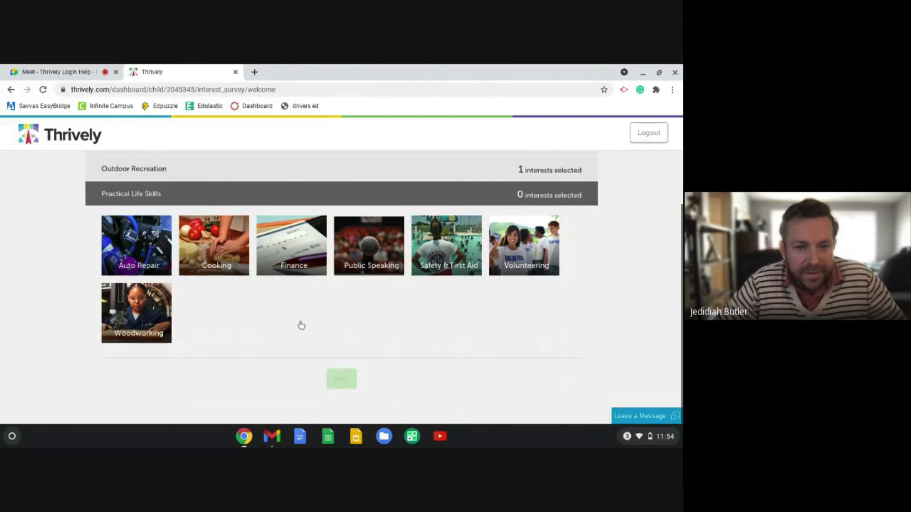
left_click(446, 244)
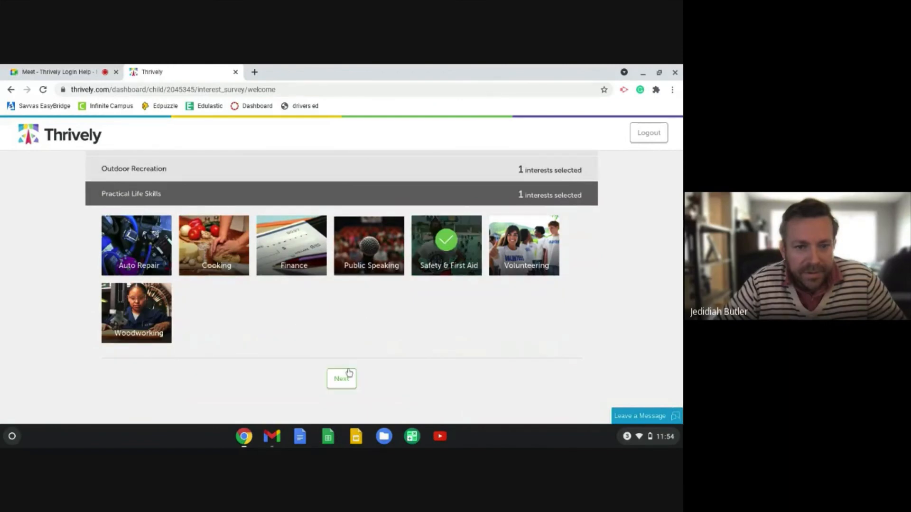
left_click(341, 379)
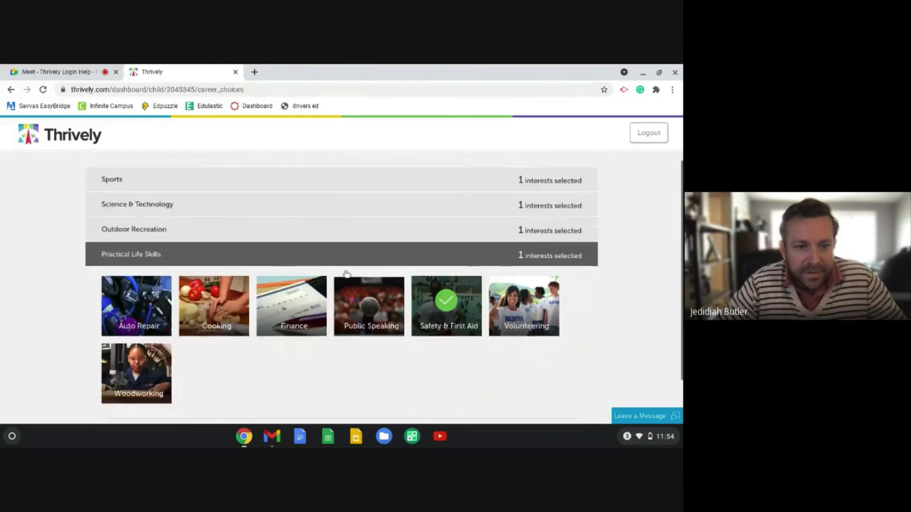
- Choose Doctor and Fireman as the top aspirations and submit with I'm finished
scroll("down", 3)
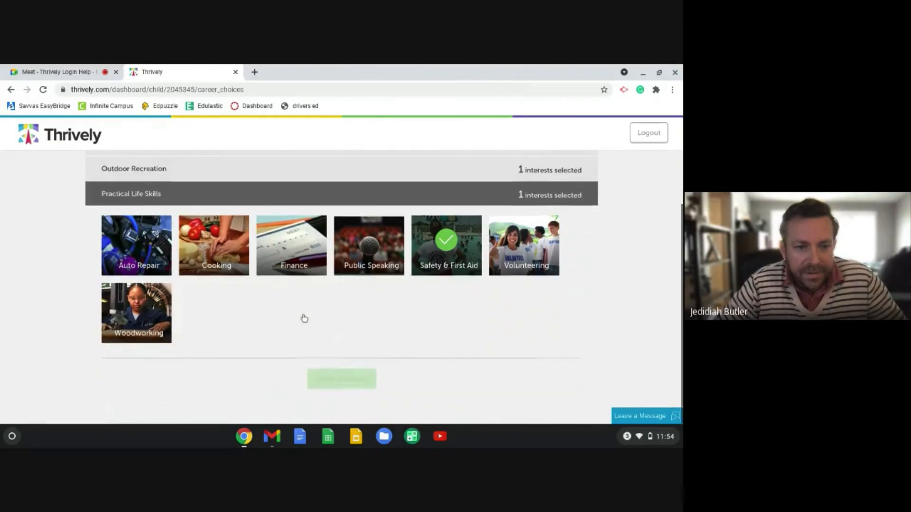
scroll("down", 3)
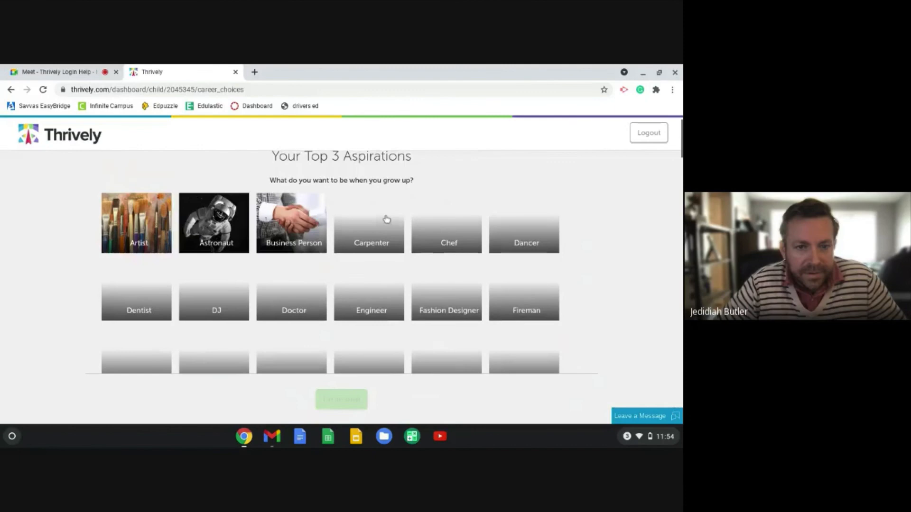
scroll("down", 3)
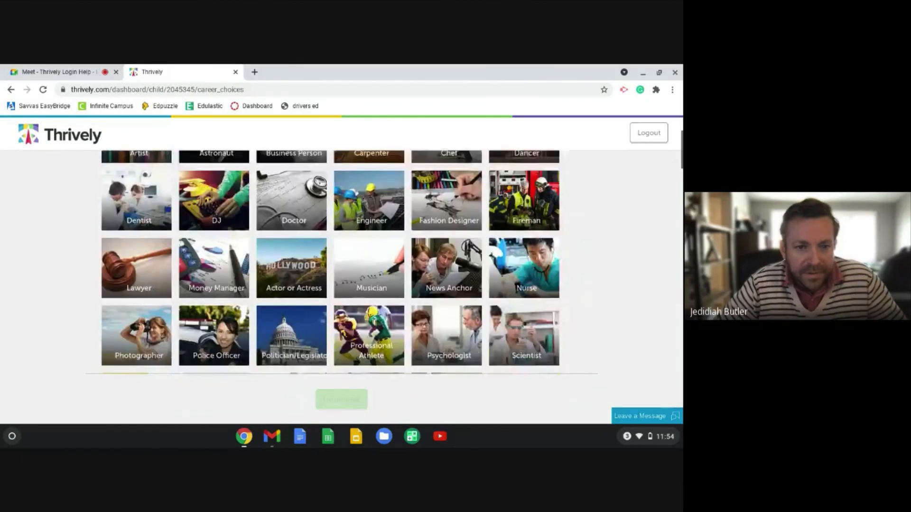
scroll("up", 3)
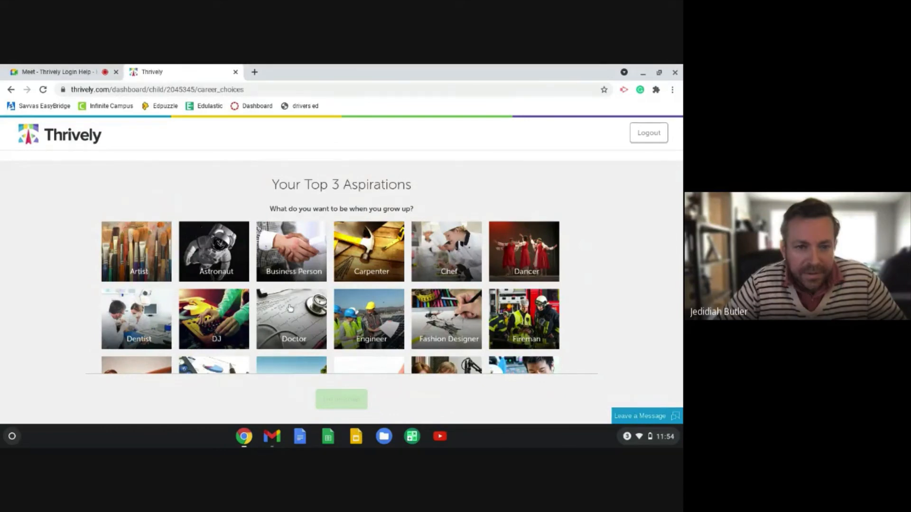
left_click(291, 319)
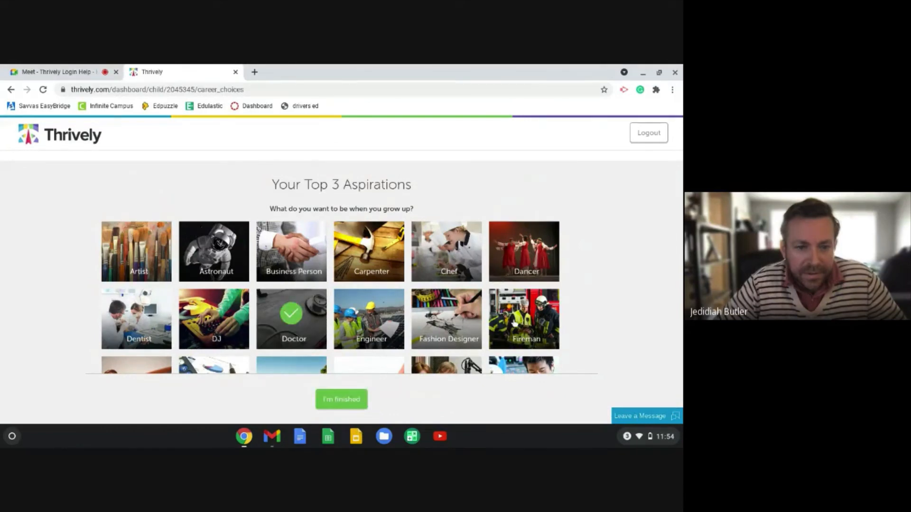
scroll("down", 3)
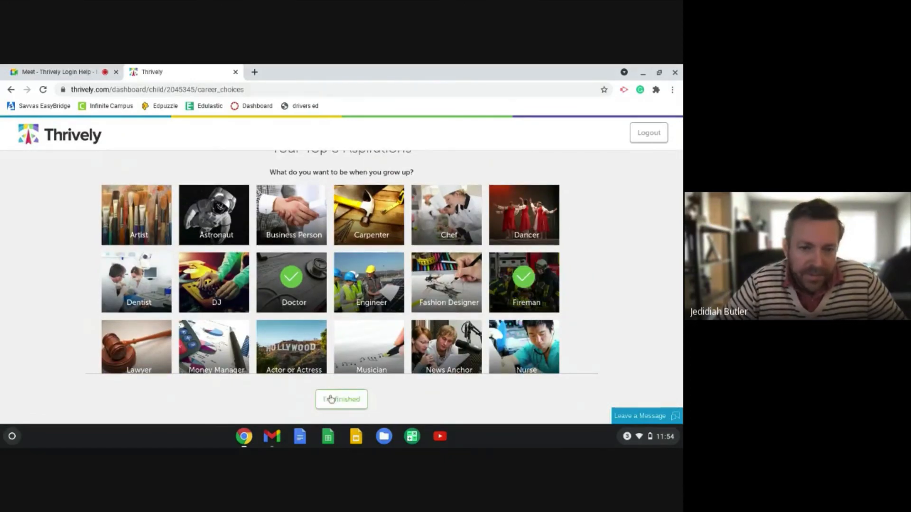
left_click(341, 400)
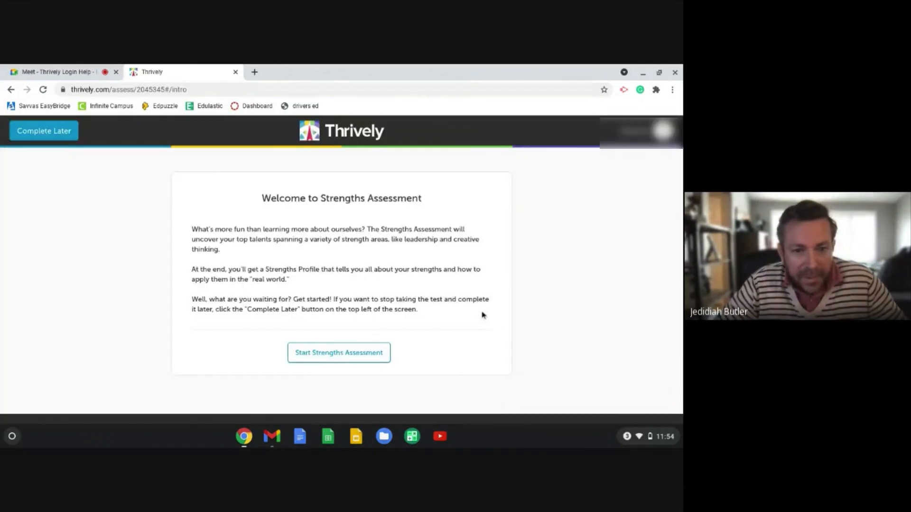
mouse_move(415, 222)
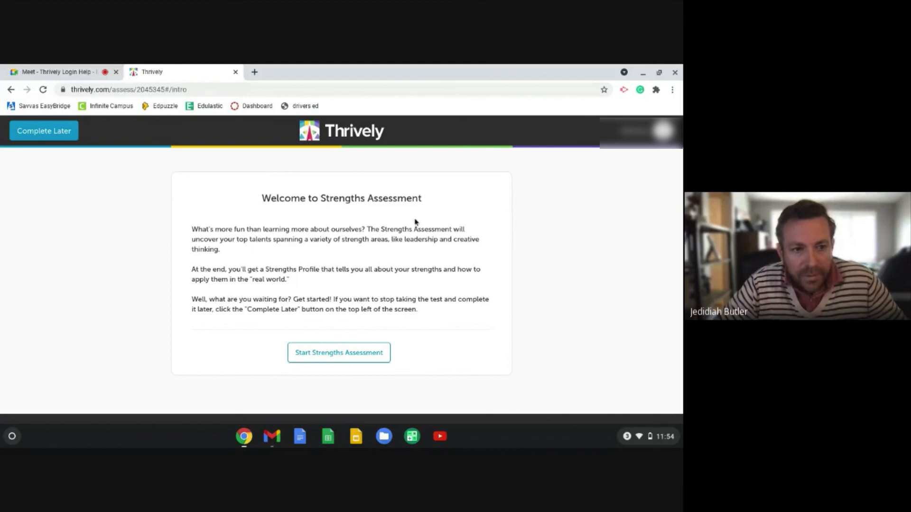
mouse_move(348, 217)
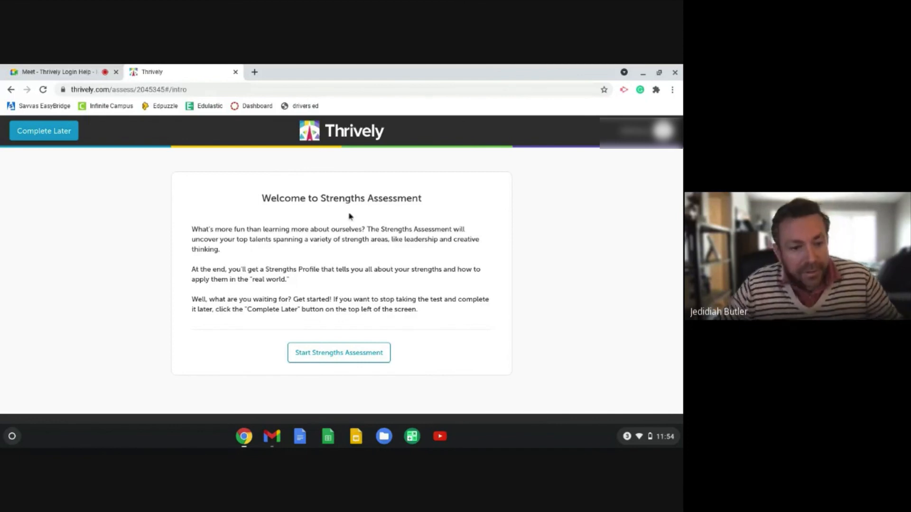